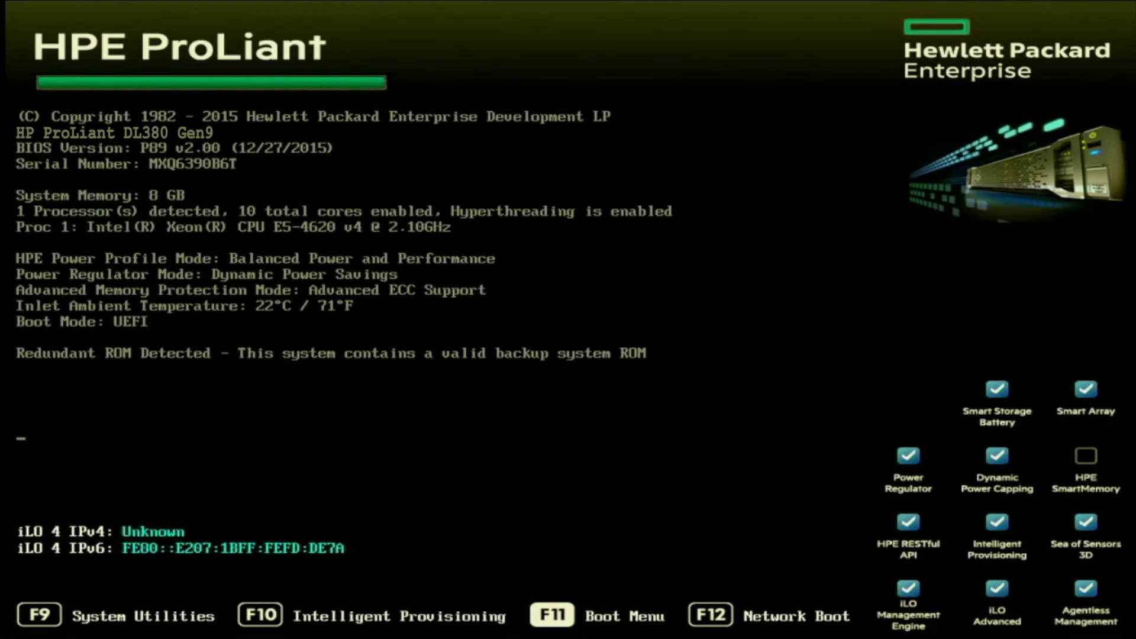
From the F11 one-time boot menu, boot 'Front USB 2 : USB DISK 3.0'
{"action": "key", "text": "F11"}
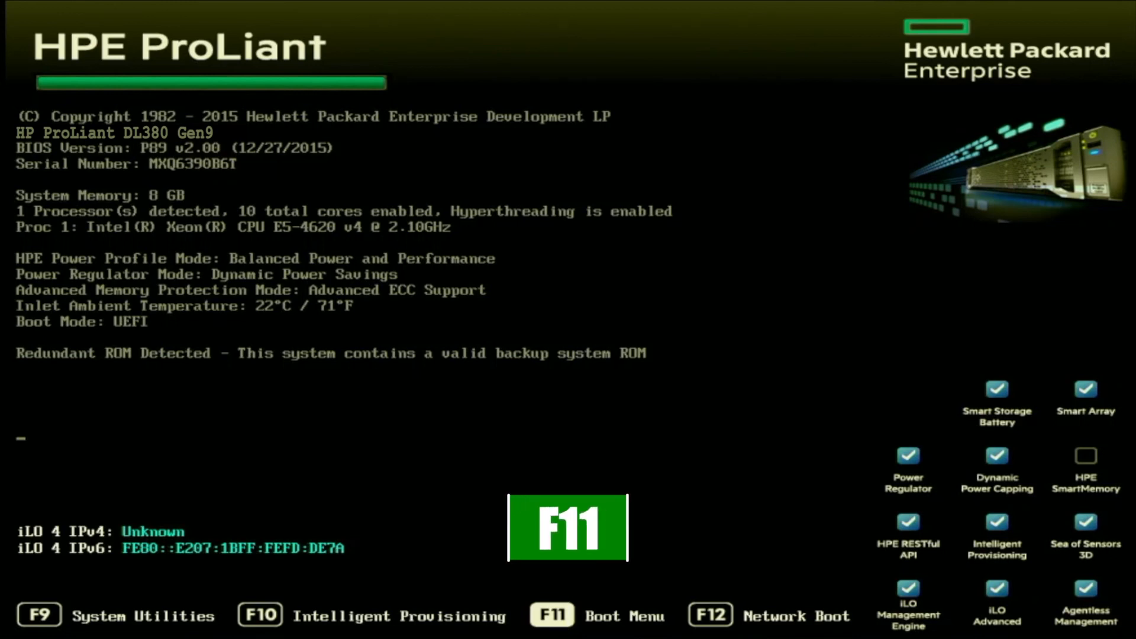
{"action": "key", "text": "f11"}
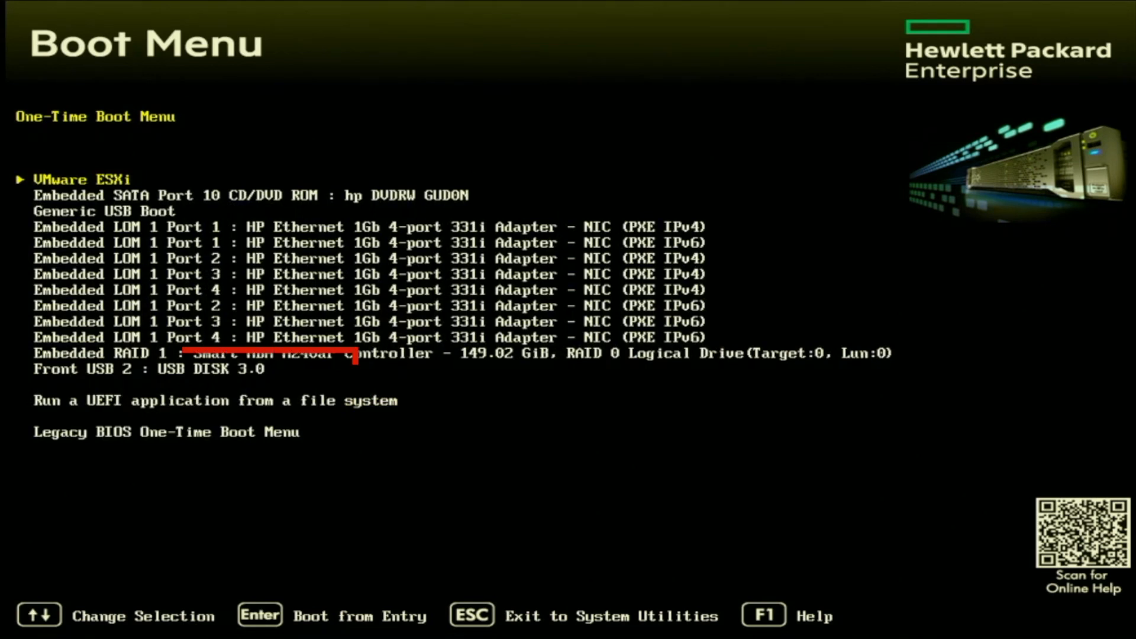
{"action": "key", "text": "down"}
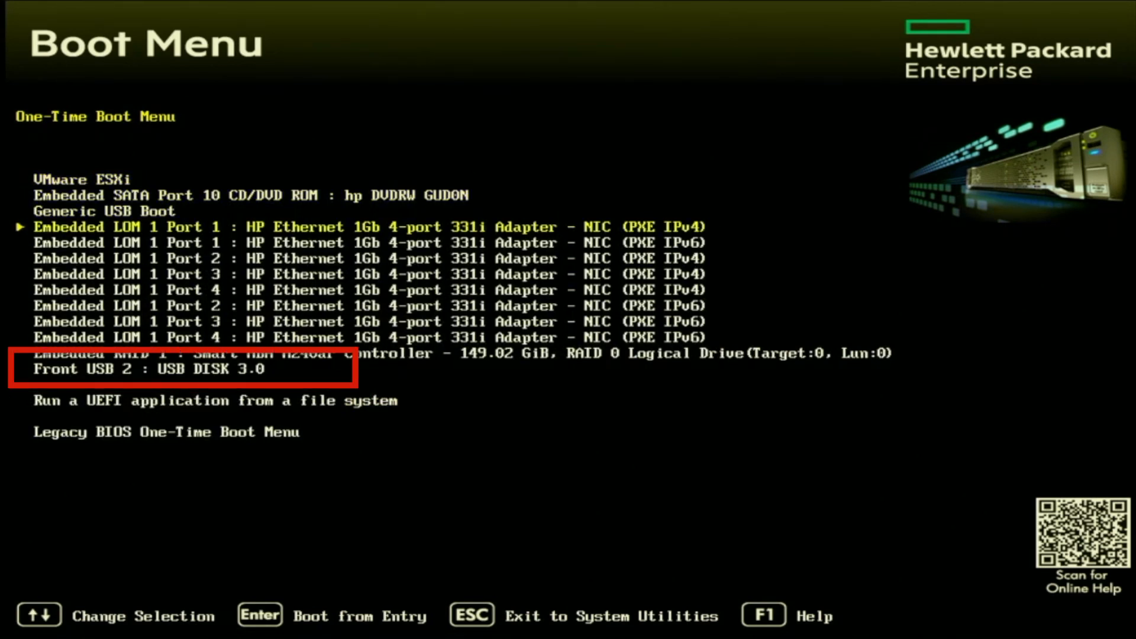
{"action": "key", "text": "down"}
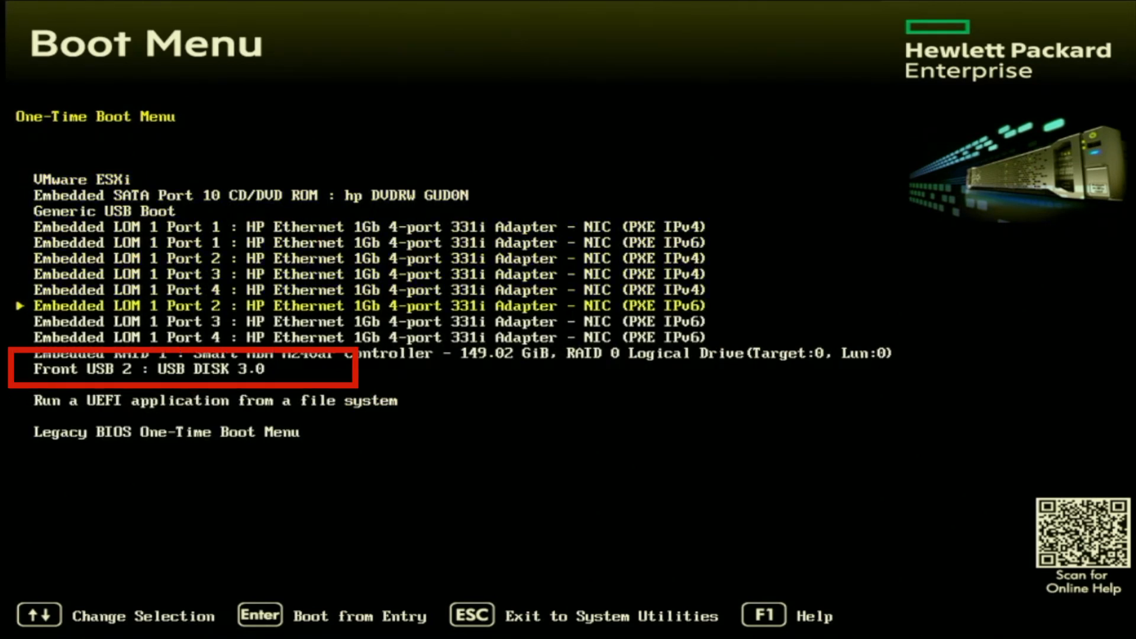
{"action": "key", "text": "Down"}
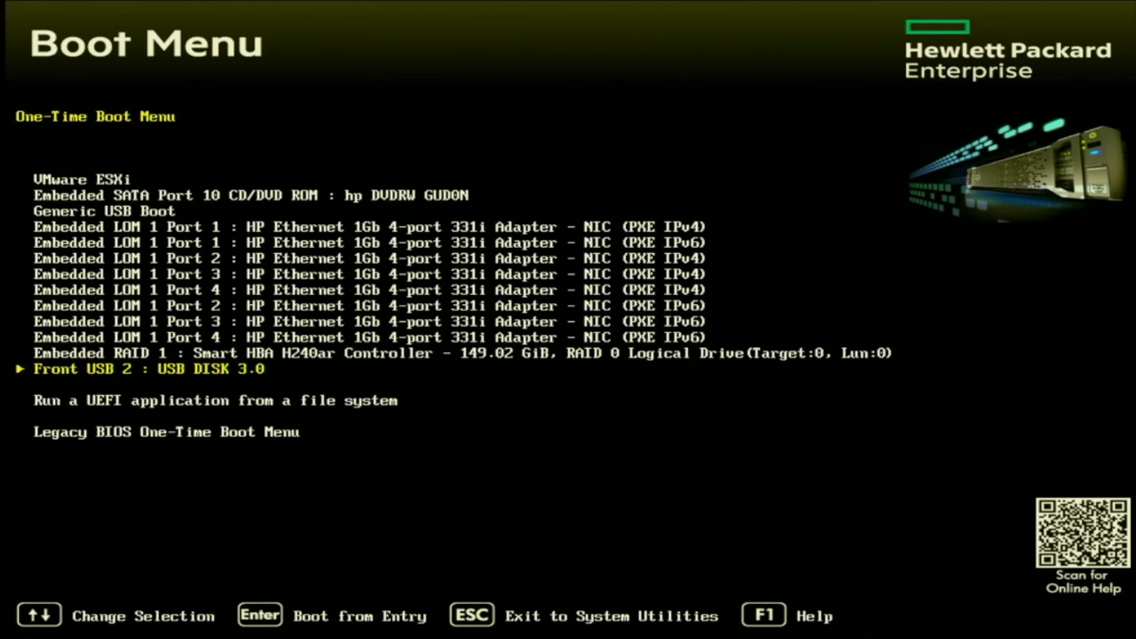
{"action": "key", "text": "Return"}
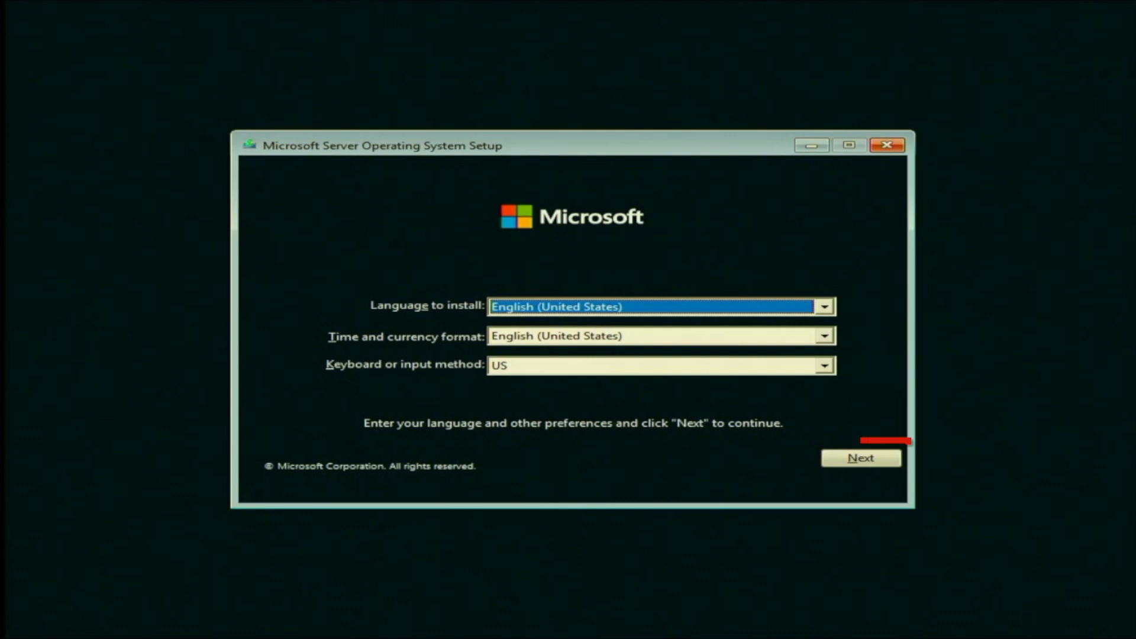
{"action": "mouse_move", "coordinate": [861, 458]}
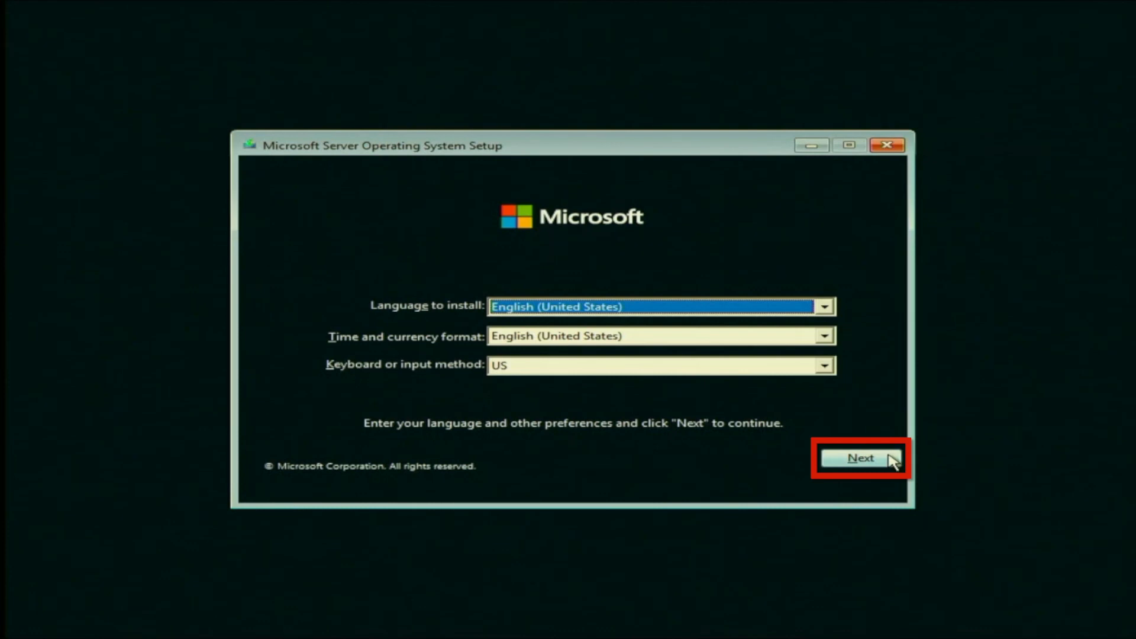
Accept default English (United States) language and US keyboard, then choose Install now
{"action": "left_click", "coordinate": [859, 457]}
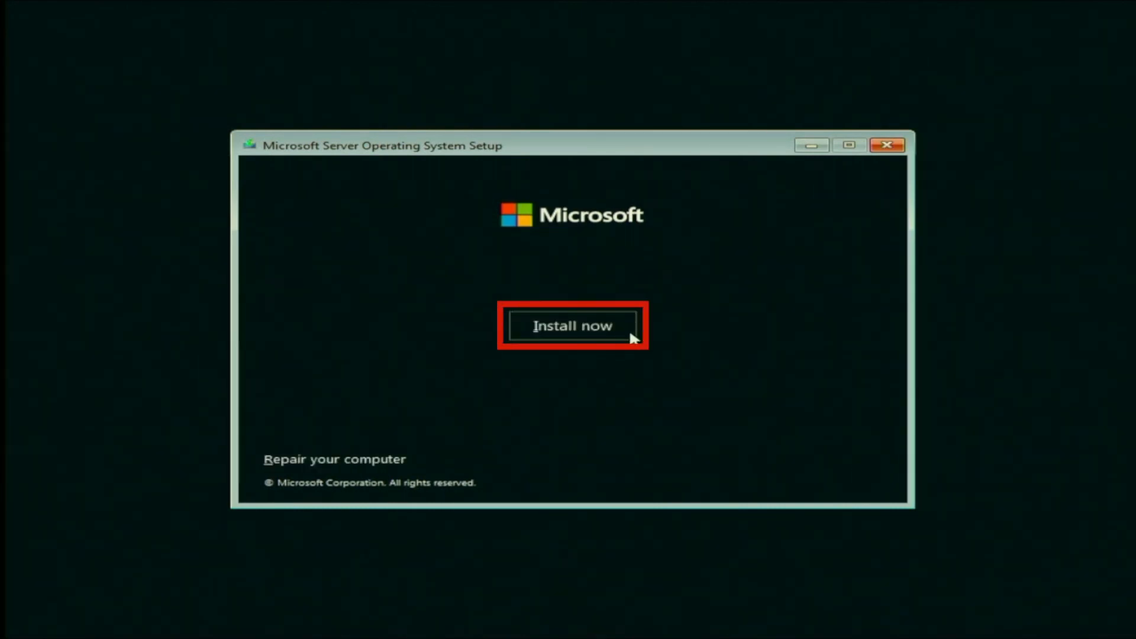
{"action": "left_click", "coordinate": [571, 325]}
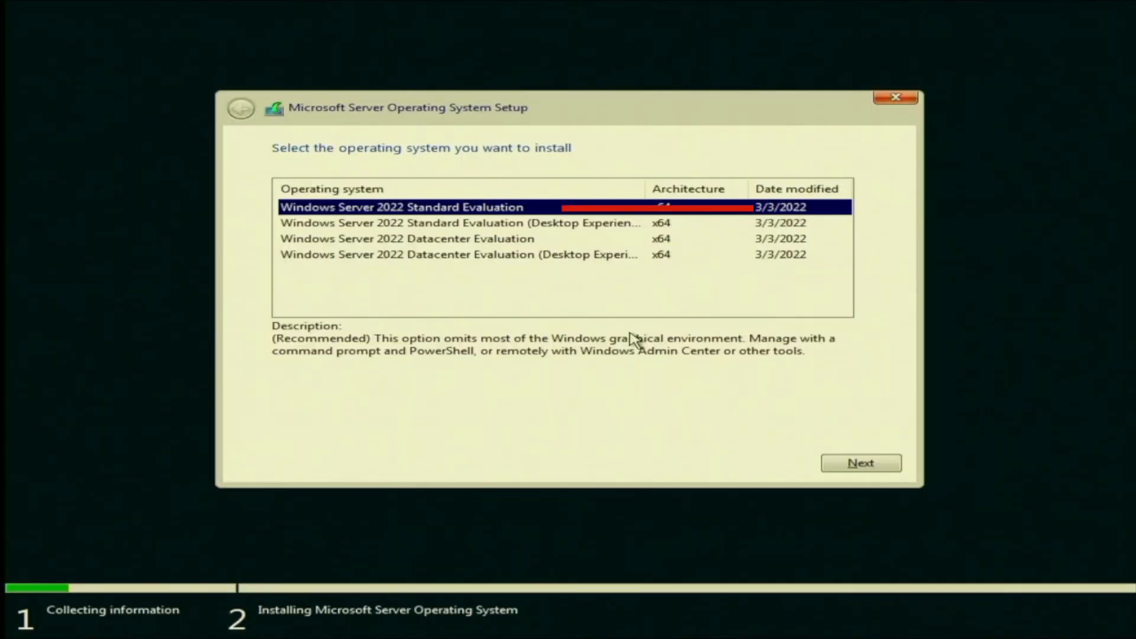
Pick 'Windows Server 2022 Standard Evaluation (Desktop Experience)' and continue
{"action": "left_click", "coordinate": [459, 222]}
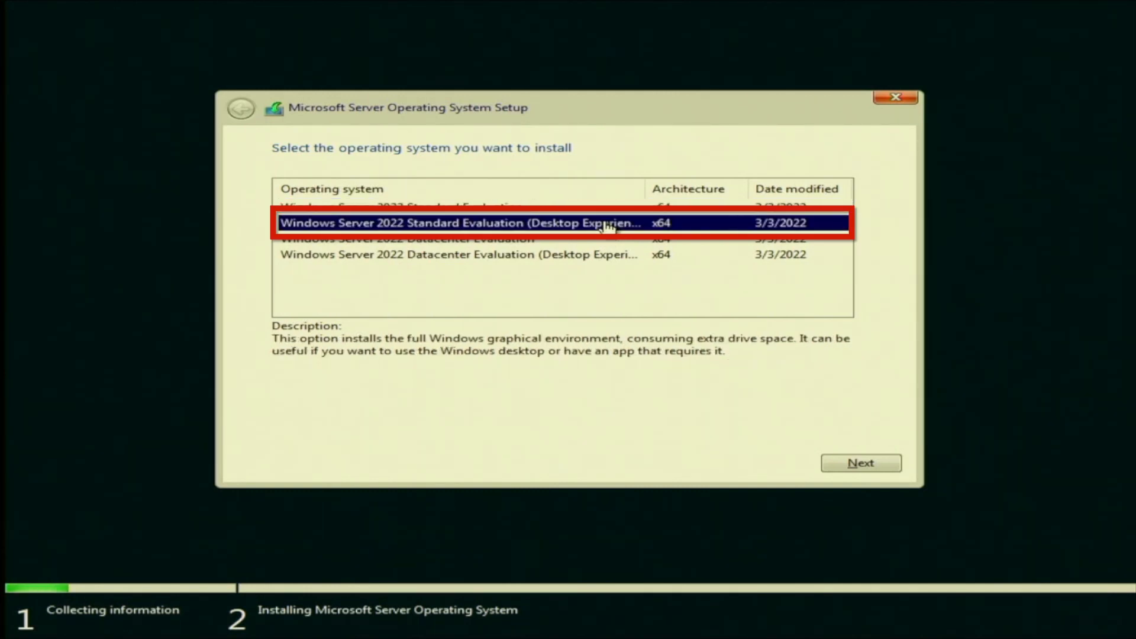
{"action": "mouse_move", "coordinate": [860, 463]}
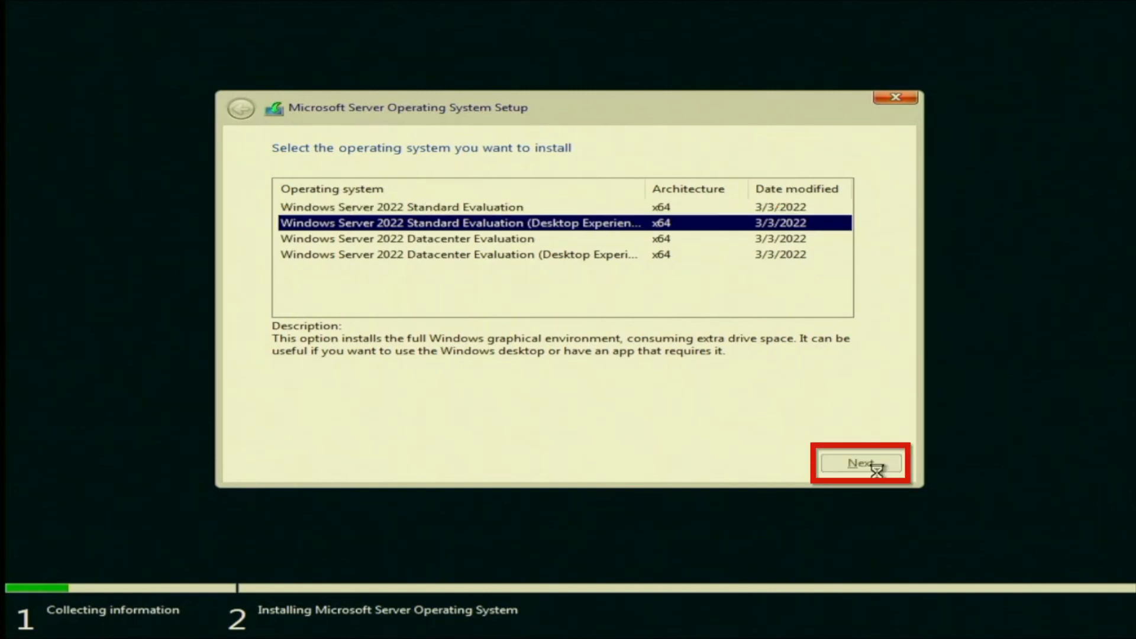
{"action": "left_click", "coordinate": [860, 462]}
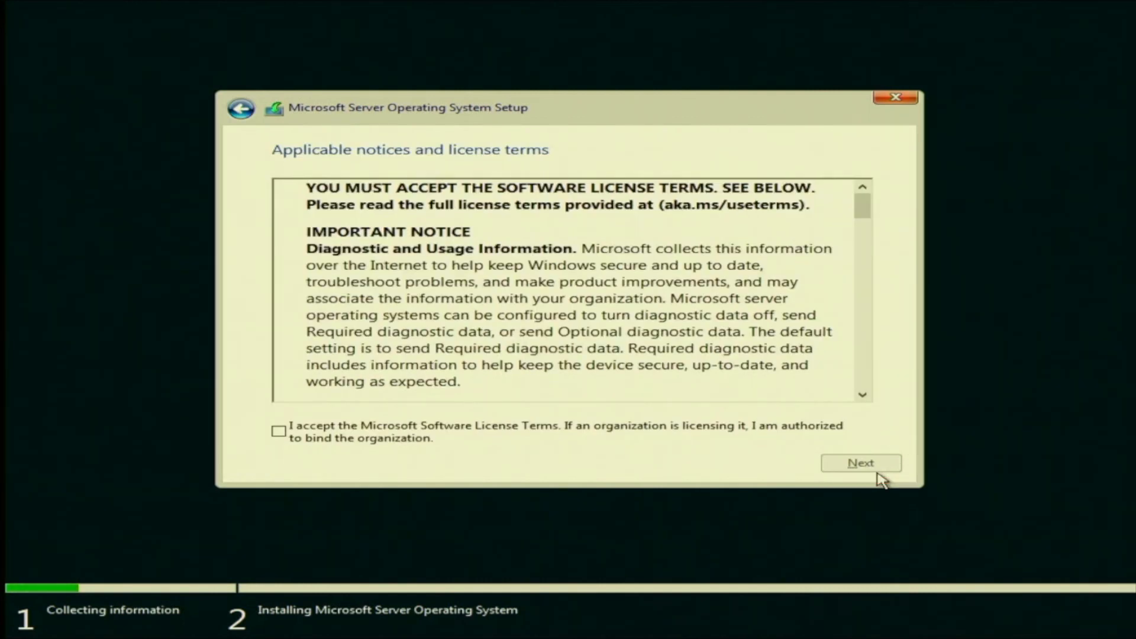
{"action": "mouse_move", "coordinate": [246, 434]}
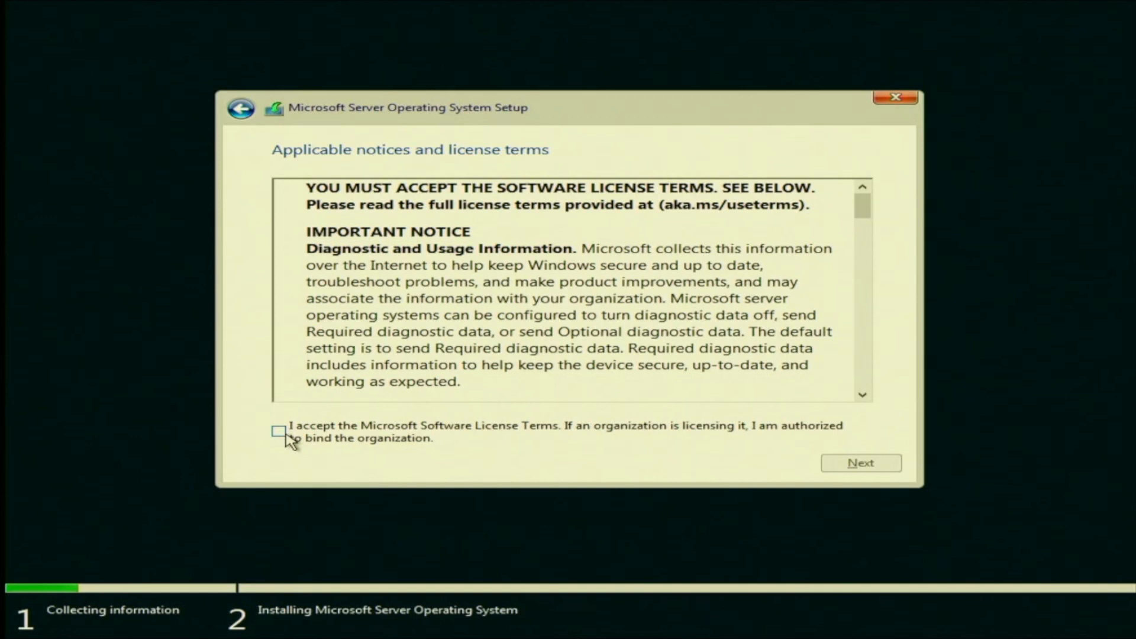
Accept the Microsoft Software License Terms and continue to the install location
{"action": "left_click", "coordinate": [278, 431]}
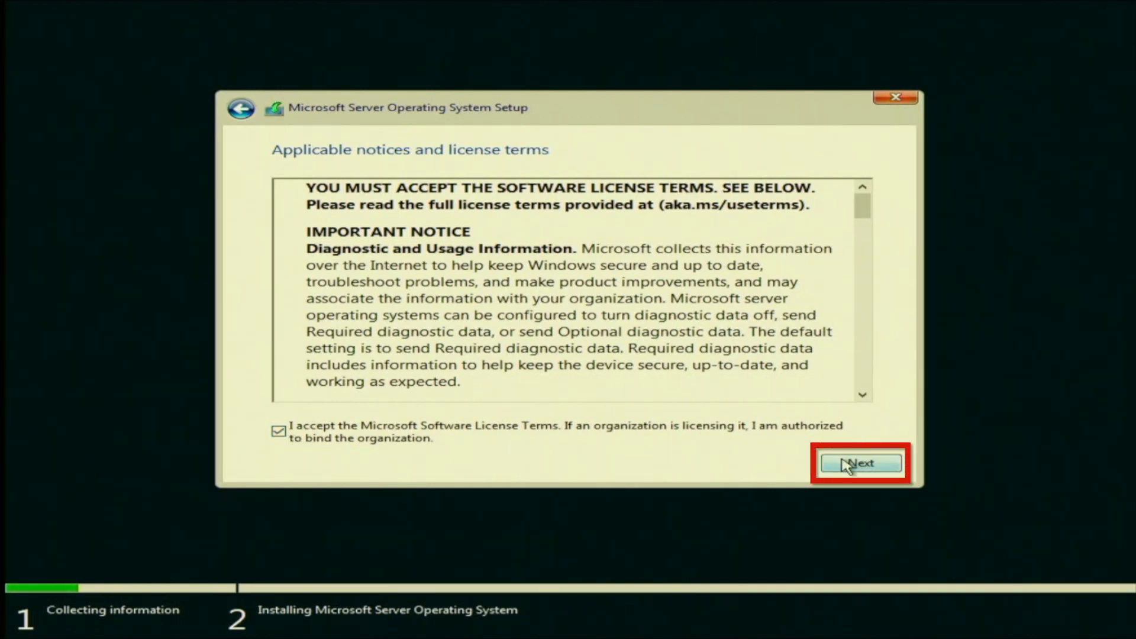
{"action": "left_click", "coordinate": [858, 462]}
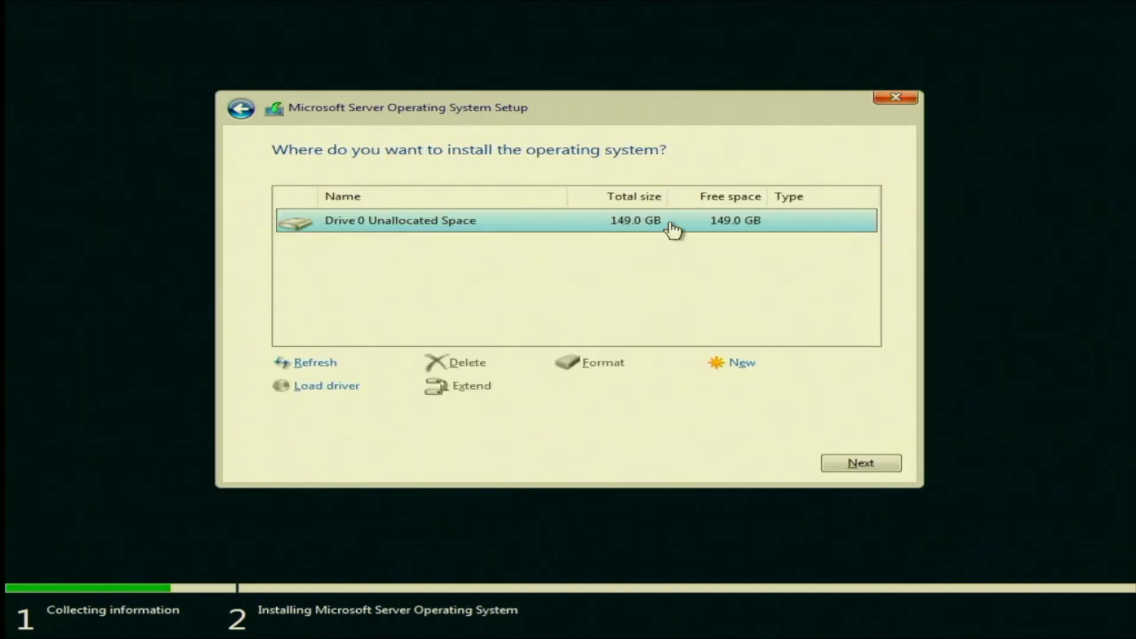
{"action": "mouse_move", "coordinate": [738, 366]}
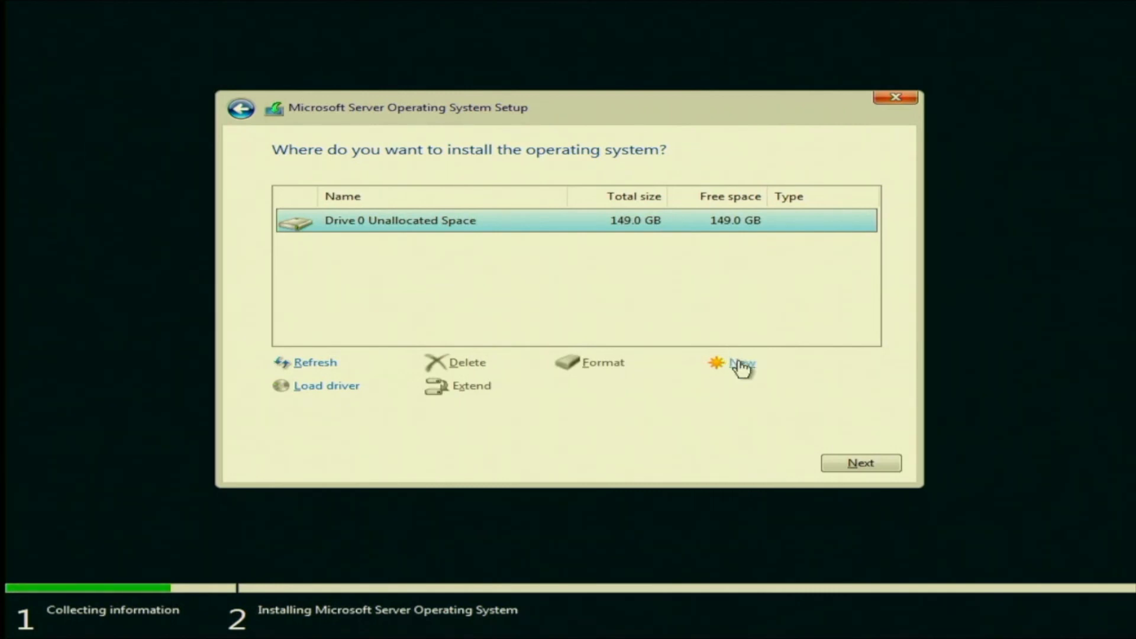
{"action": "mouse_move", "coordinate": [740, 371]}
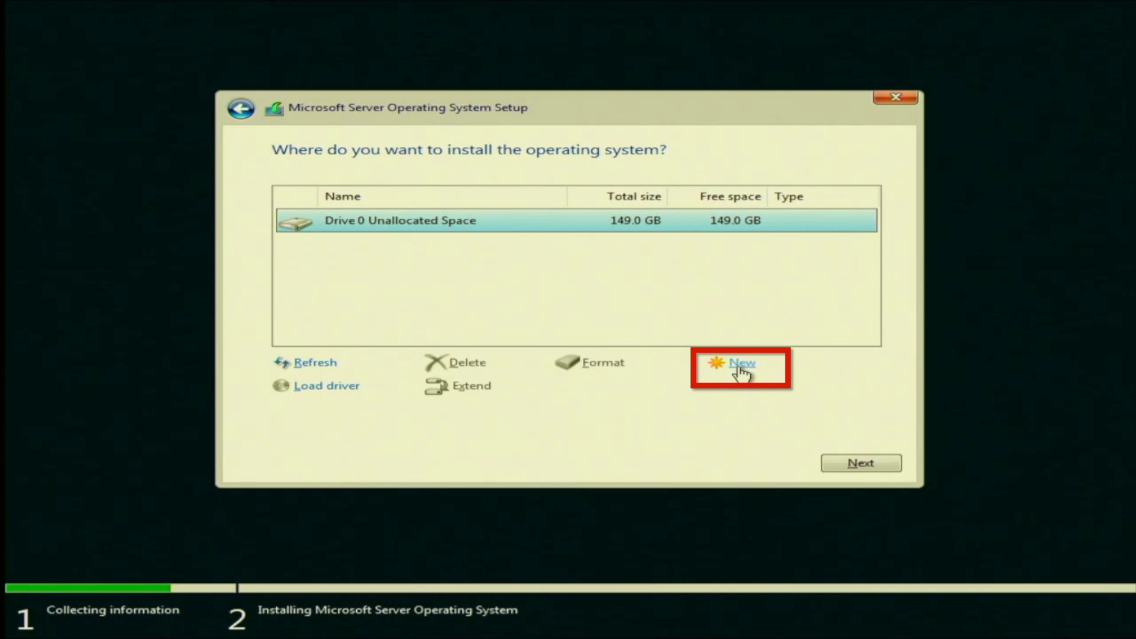
Create a full-size partition on 149 GB Drive 0 and install onto primary Partition 3
{"action": "left_click", "coordinate": [741, 362]}
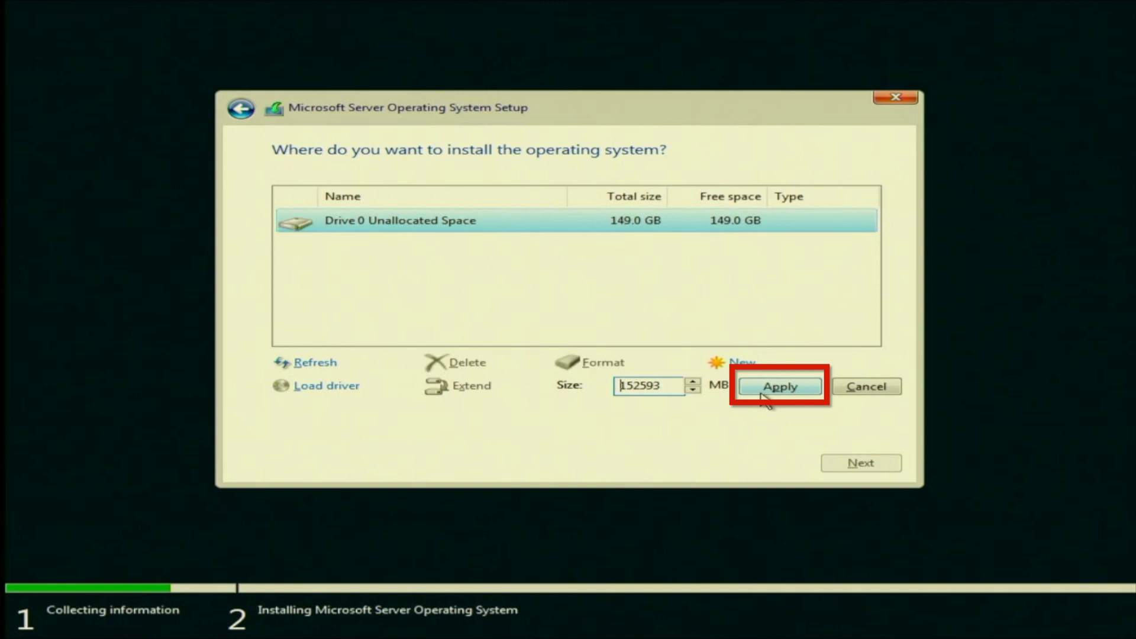
{"action": "left_click", "coordinate": [779, 386]}
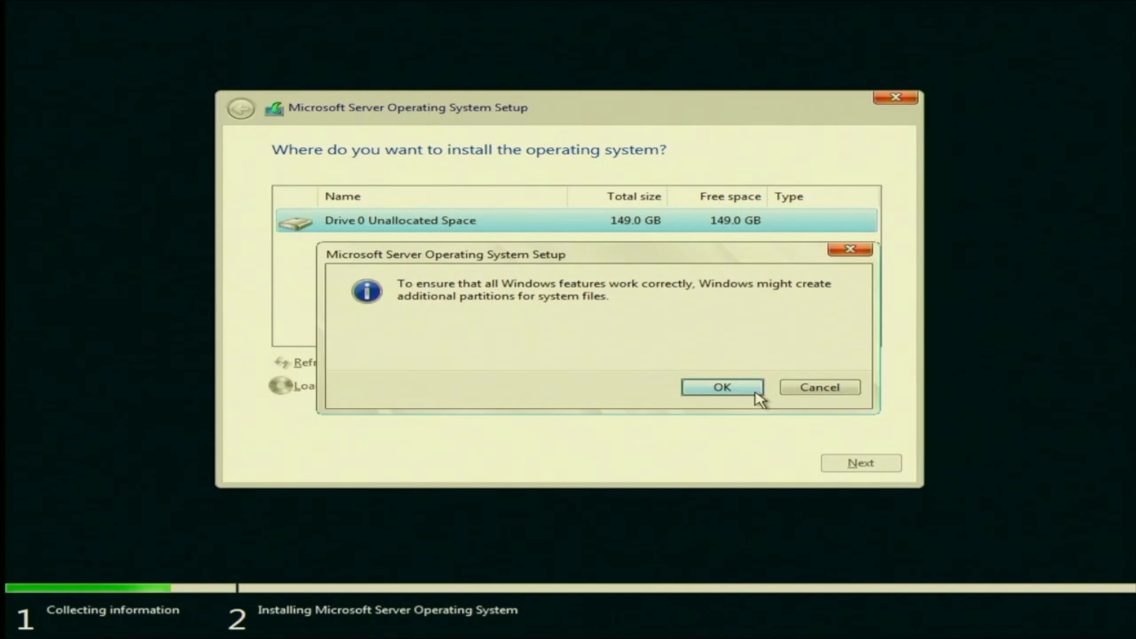
{"action": "left_click", "coordinate": [720, 387]}
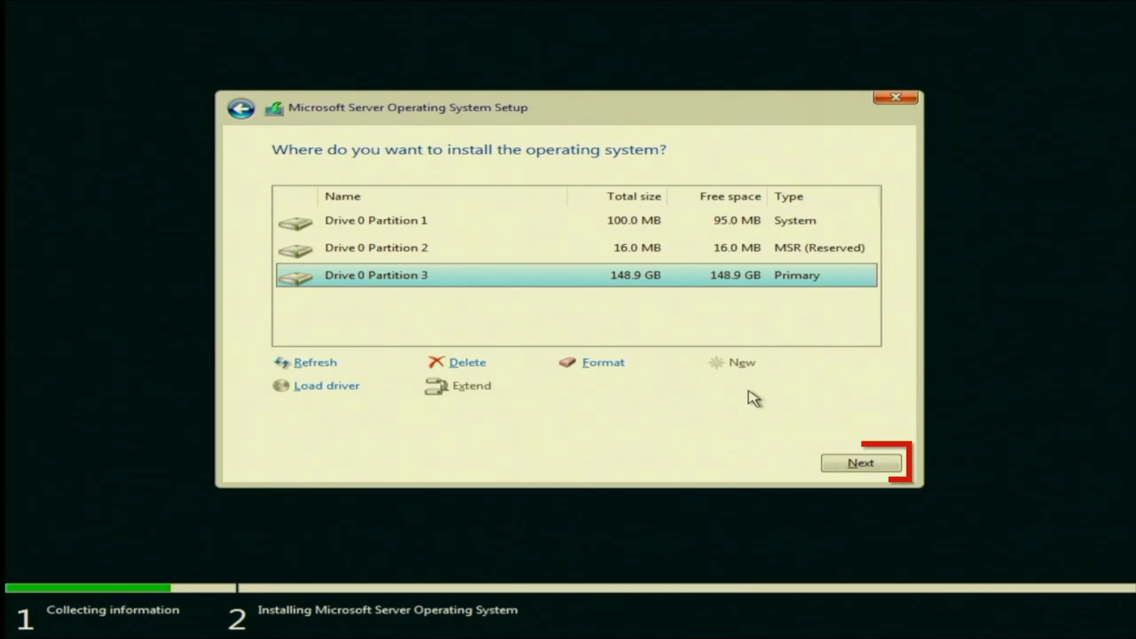
{"action": "left_click", "coordinate": [860, 463]}
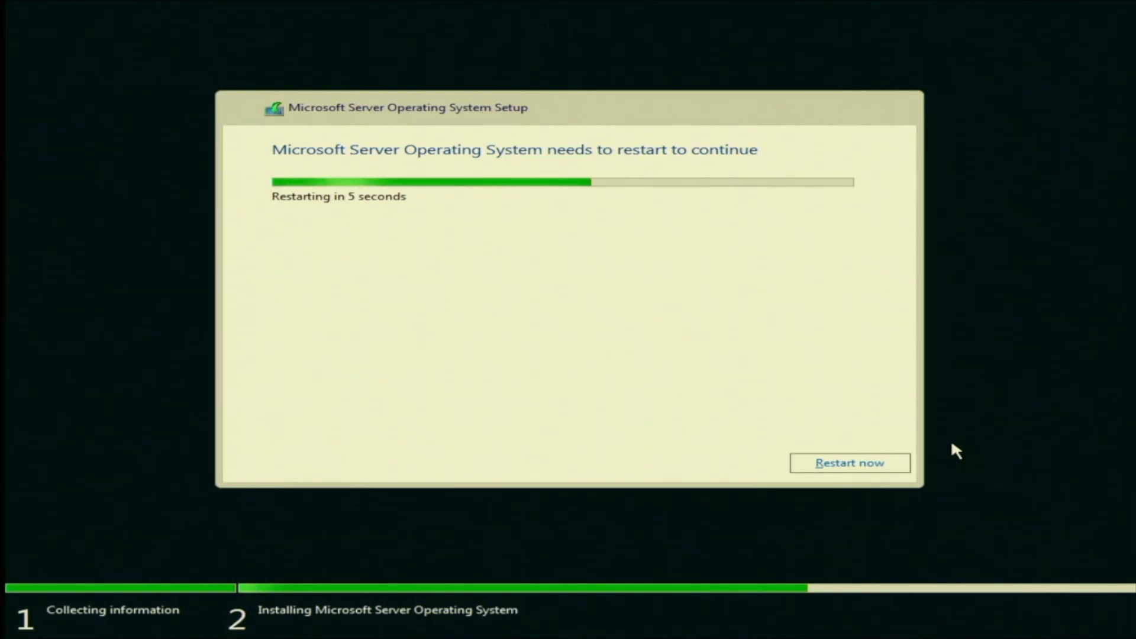
{"action": "mouse_move", "coordinate": [860, 479]}
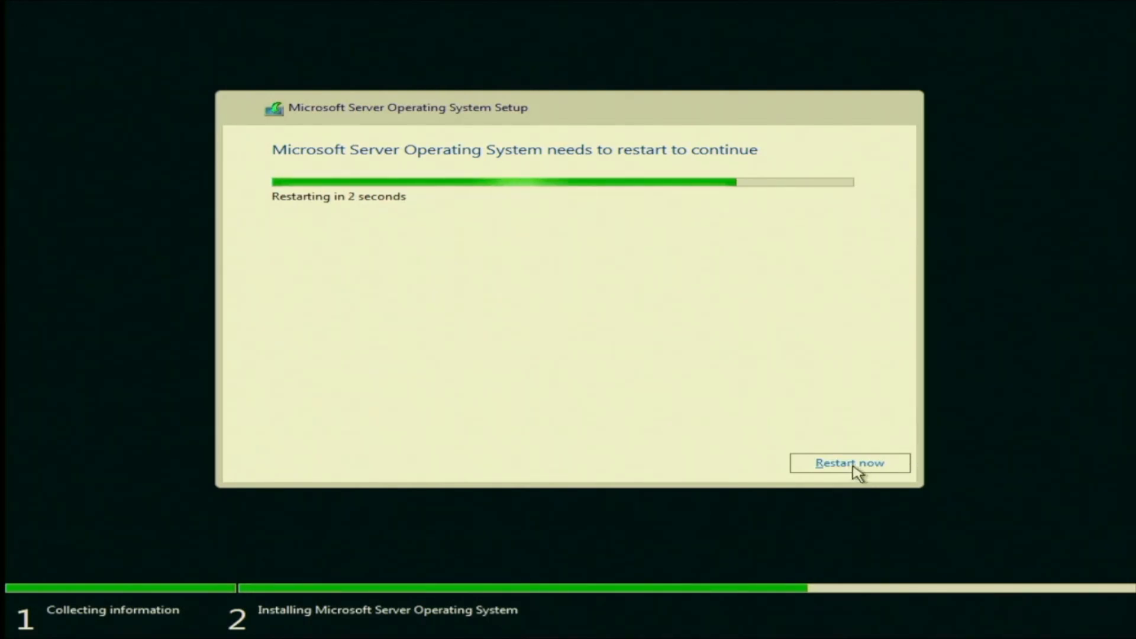
Restart the server now once the install progress completes
{"action": "left_click", "coordinate": [848, 463]}
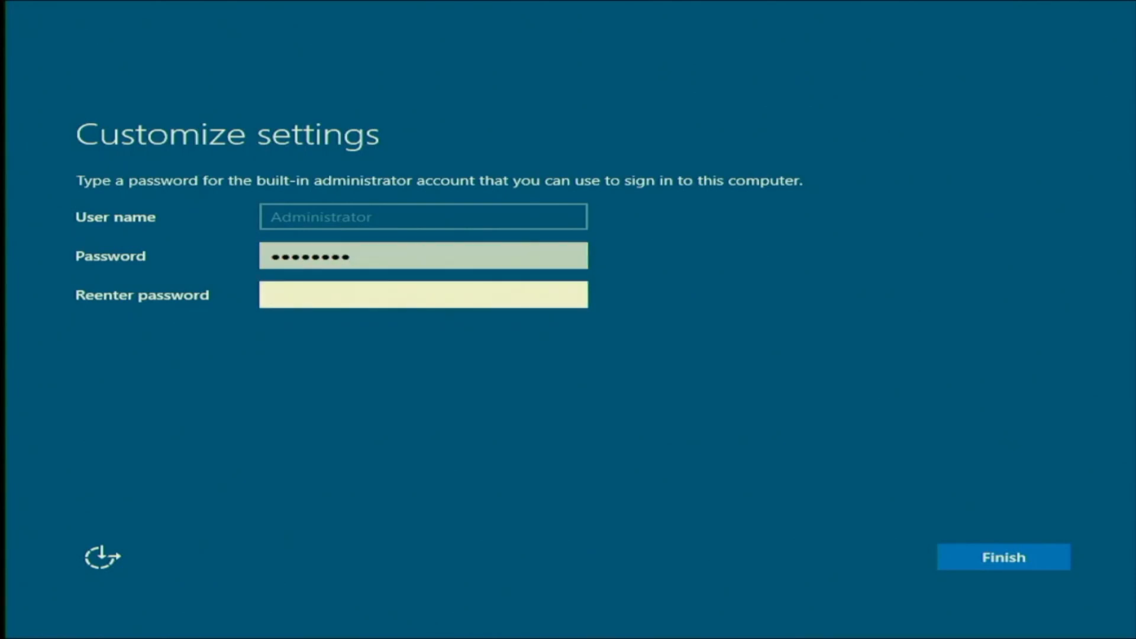
Finish the Customize settings with the entered Administrator password
{"action": "left_click", "coordinate": [1002, 556]}
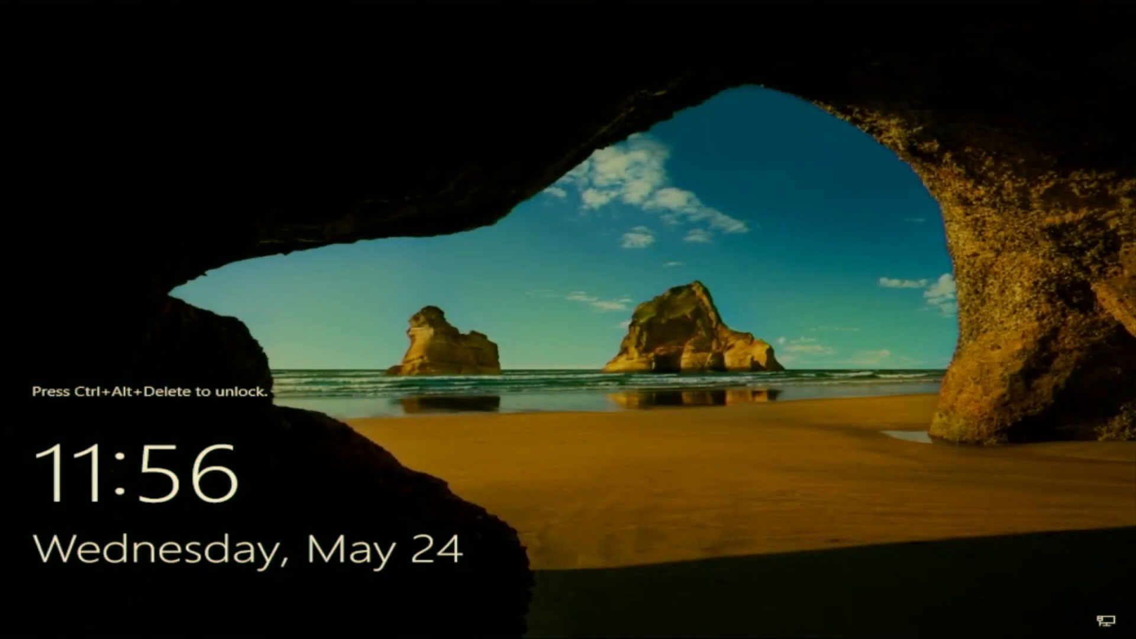
Unlock with Ctrl+Alt+Delete and enter the Administrator password to sign in
{"action": "key", "text": "ctrl+alt+delete"}
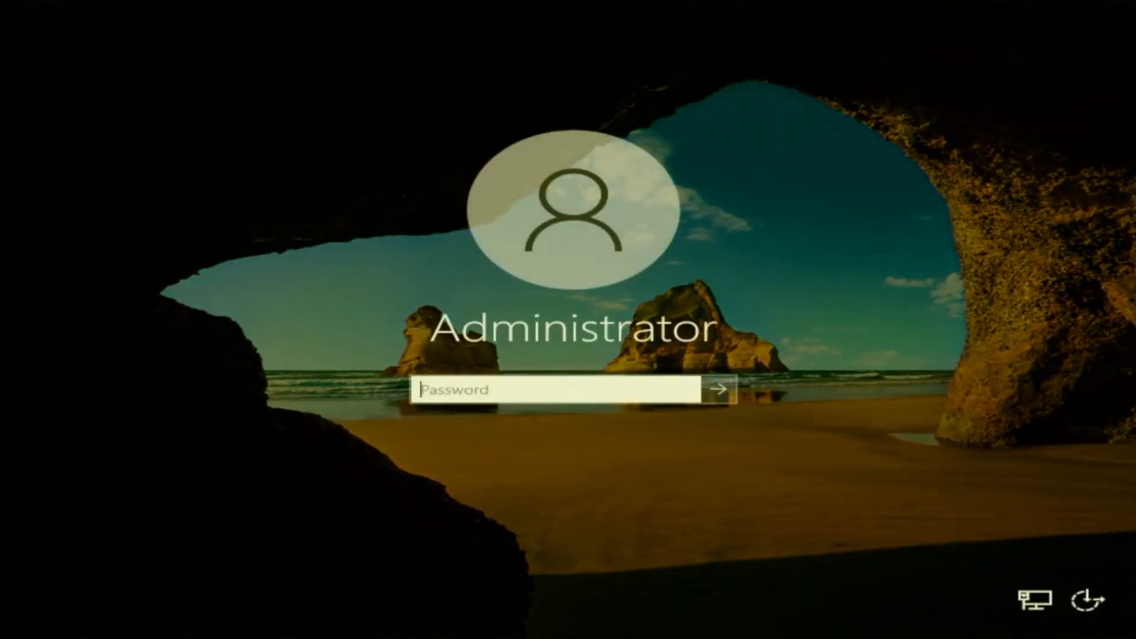
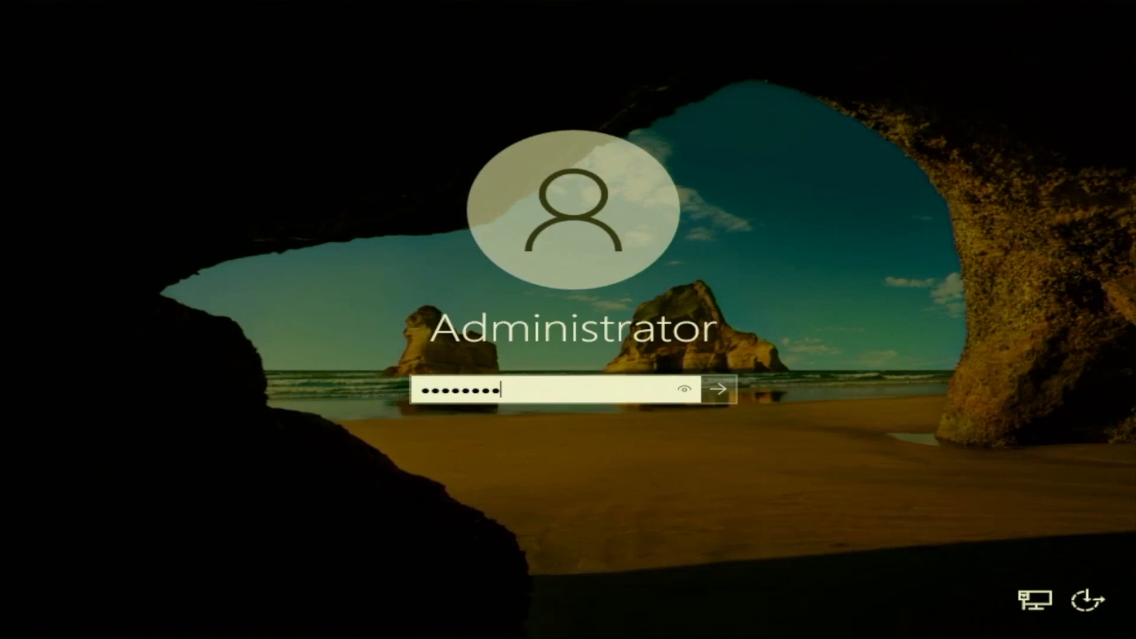